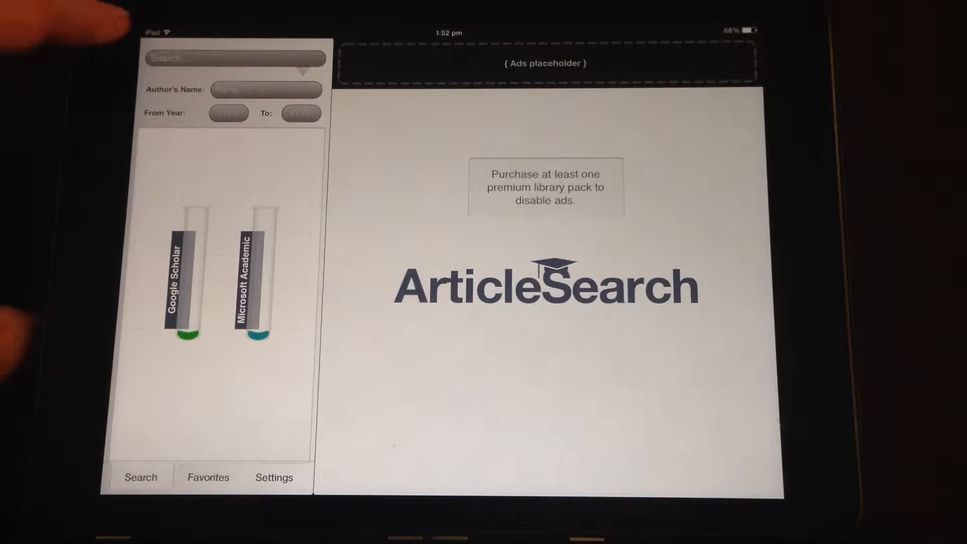
Step: Search ArticleSearch for 'Ebola', returning about 43K Google Scholar and 1K Microsoft Academic hits
{"action": "left_click", "coordinate": [234, 58]}
{"action": "type", "text": "Ebola"}
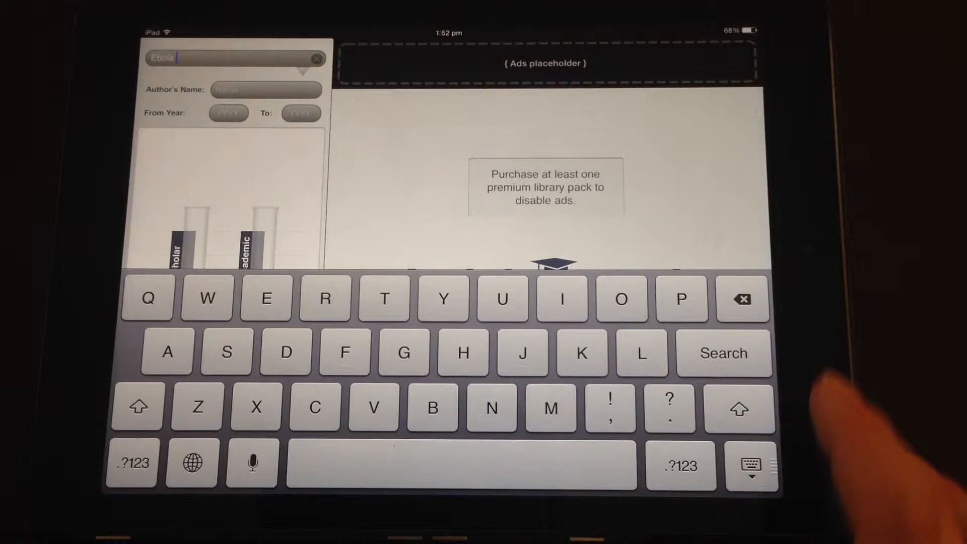
{"action": "left_click", "coordinate": [723, 353]}
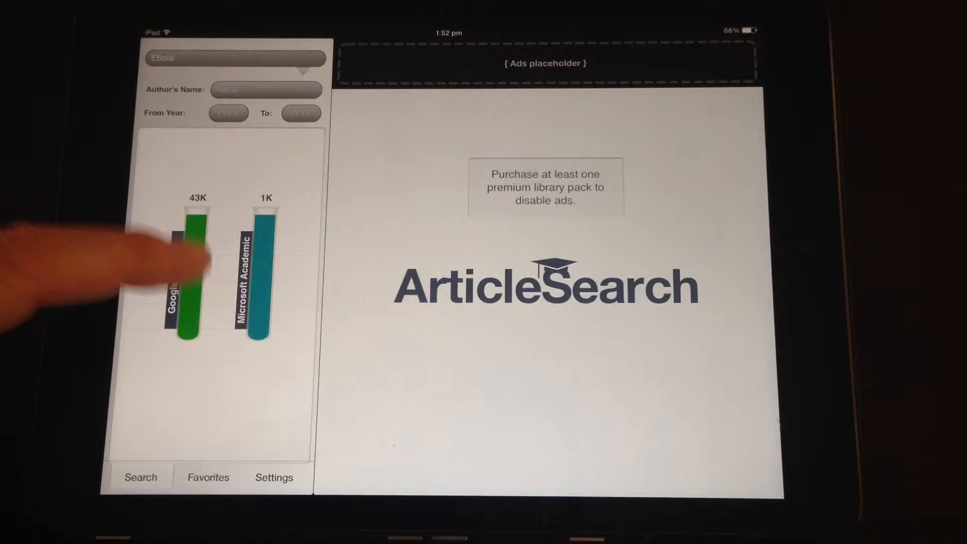
Step: Open the Nature article 'Accelerated vaccination for Ebola virus' from the Google Scholar results
{"action": "left_click", "coordinate": [190, 277]}
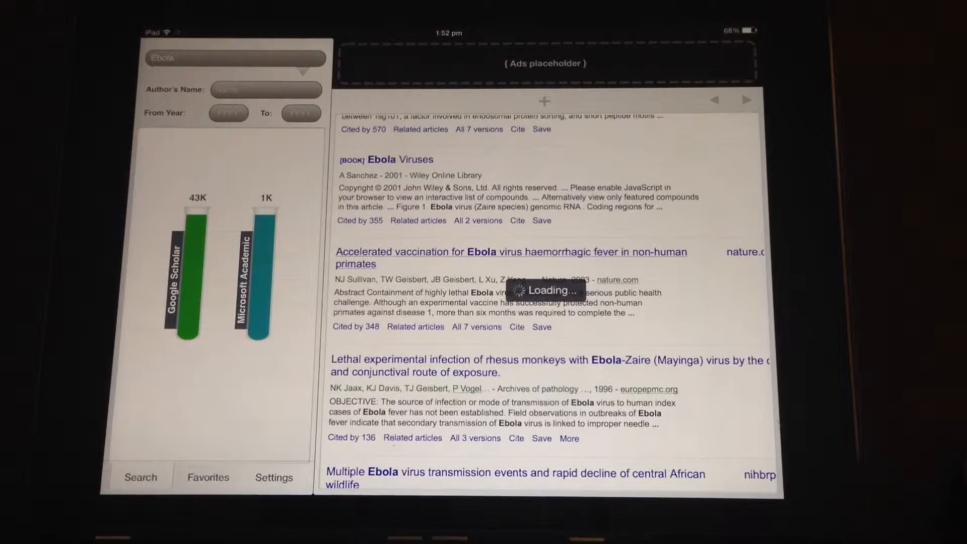
{"action": "left_click", "coordinate": [510, 253]}
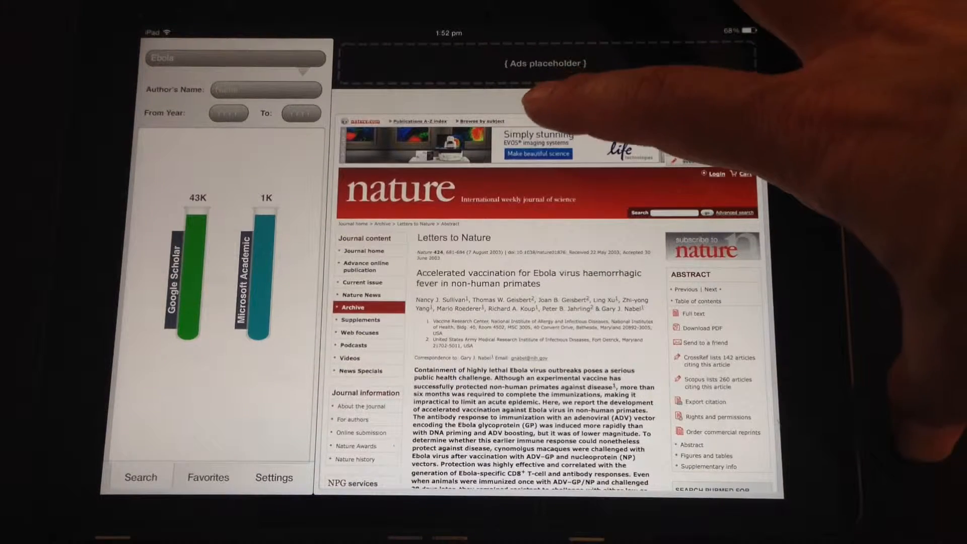
Step: Save the open Nature Ebola vaccination article to Favorites, keeping the default title
{"action": "left_click", "coordinate": [544, 101]}
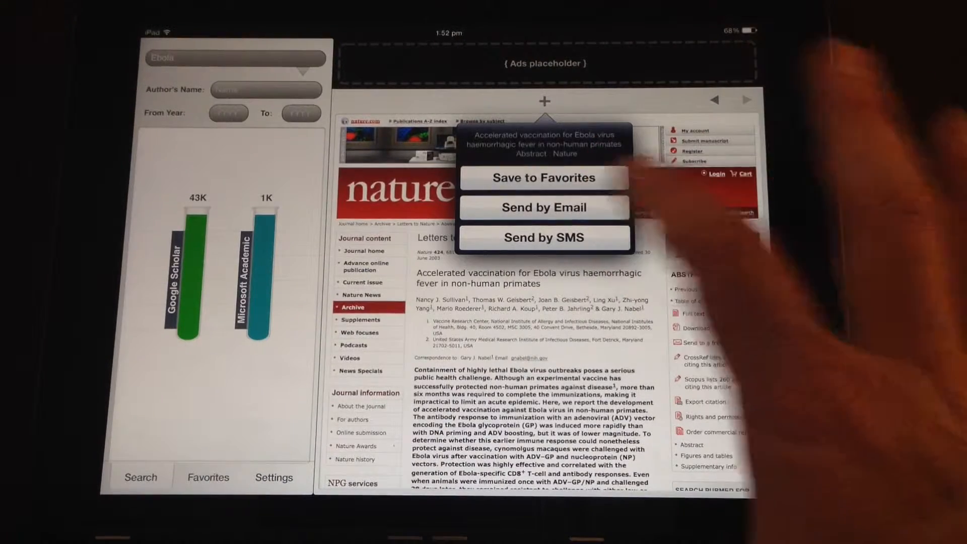
{"action": "left_click", "coordinate": [544, 178]}
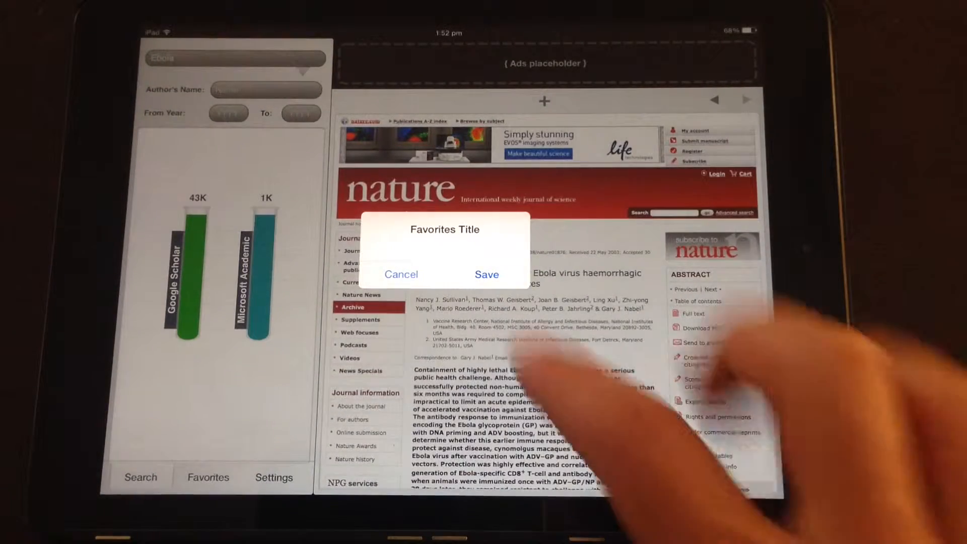
{"action": "left_click", "coordinate": [401, 274]}
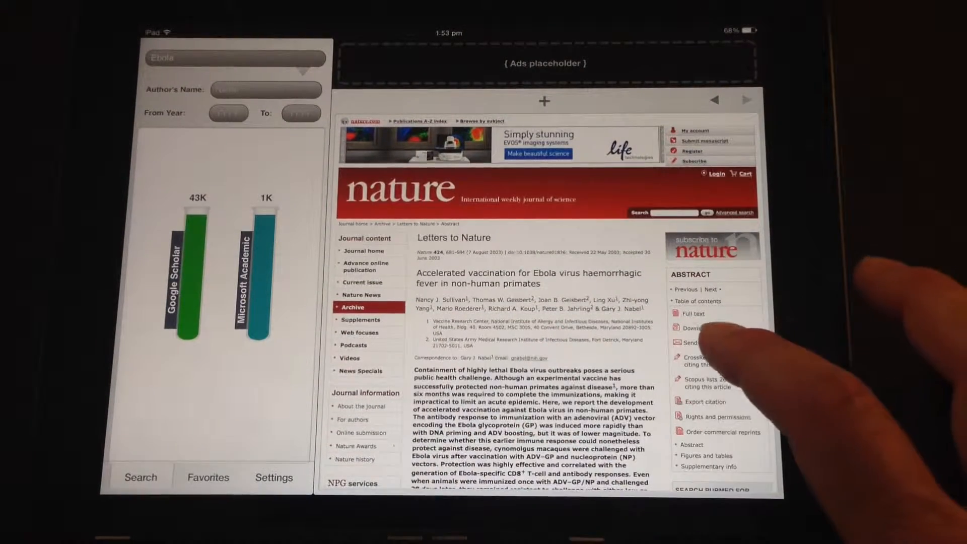
Step: Leave the Nature article and return to the Google Scholar Ebola results list
{"action": "left_click", "coordinate": [698, 328]}
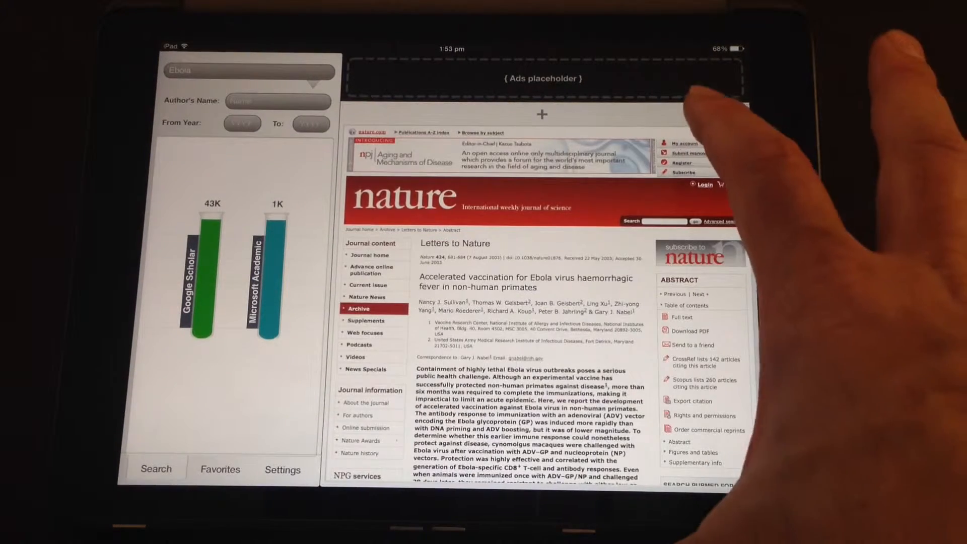
{"action": "left_click", "coordinate": [733, 115]}
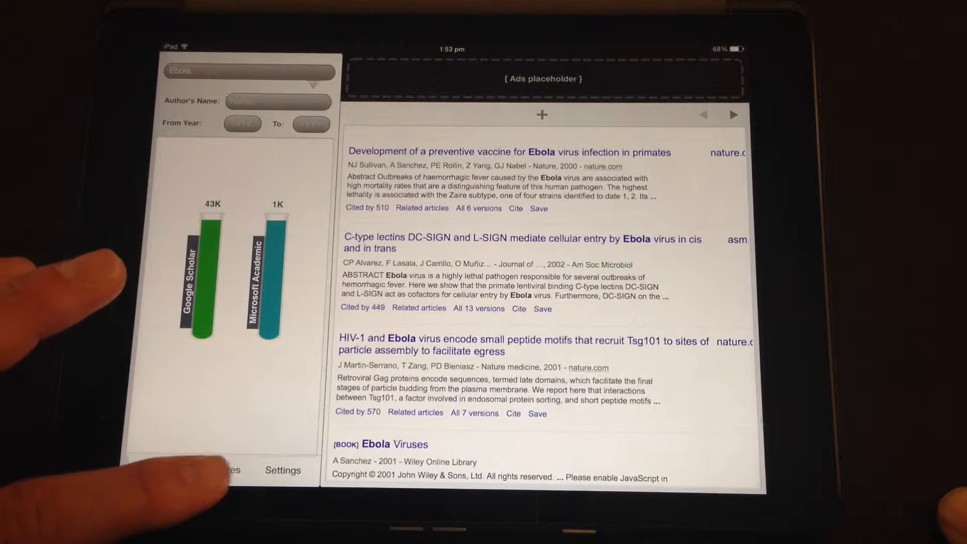
{"action": "left_click", "coordinate": [220, 470]}
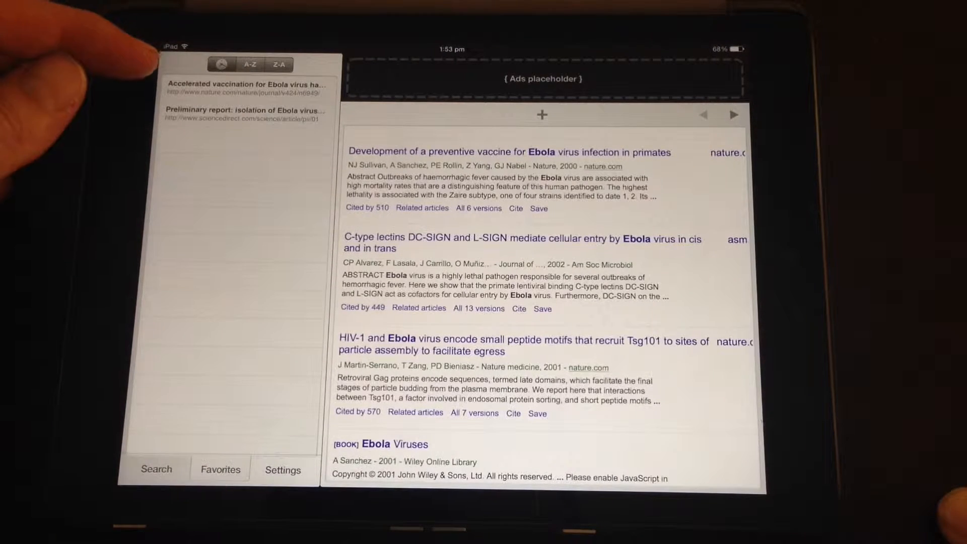
{"action": "mouse_move", "coordinate": [173, 87]}
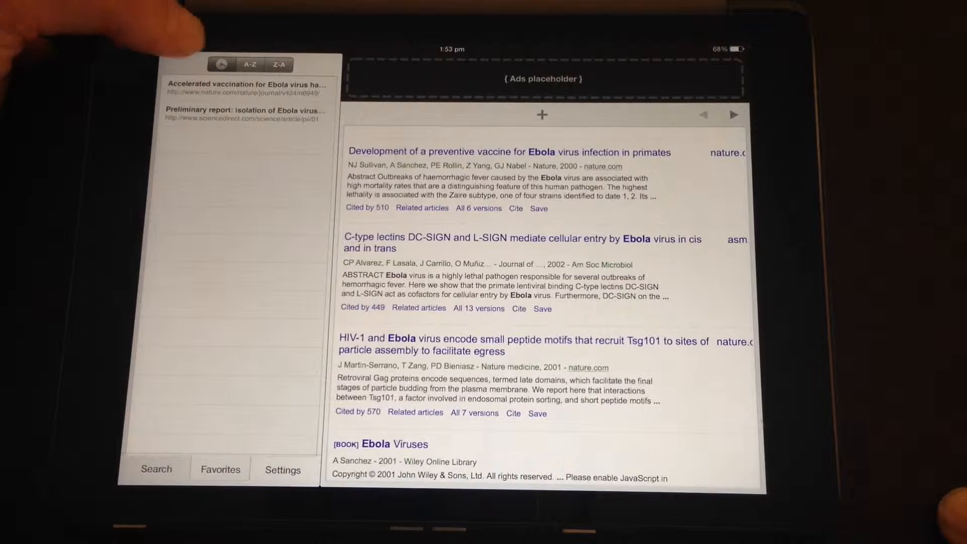
{"action": "left_click", "coordinate": [277, 64]}
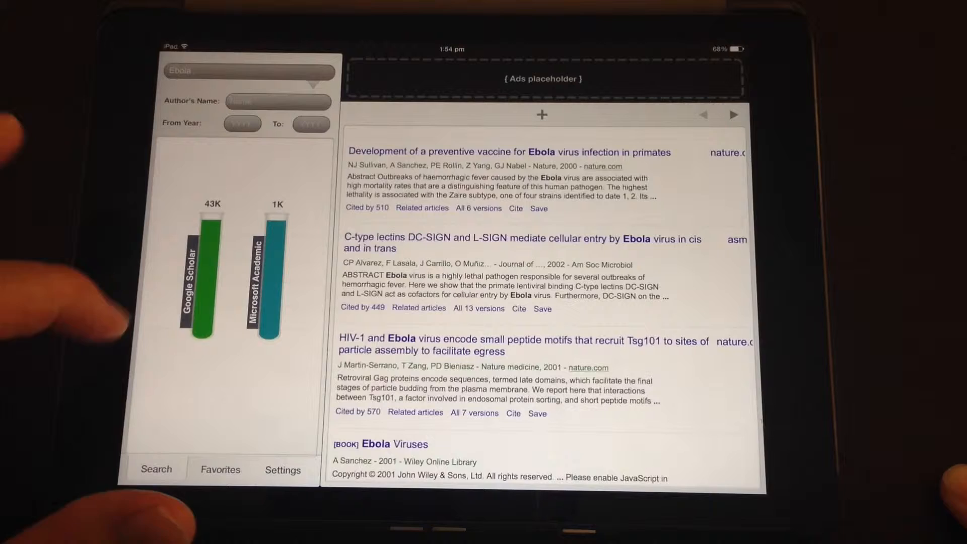
Step: Open Premium libraries in Settings and try choosing another library beside the checked PubChem
{"action": "left_click", "coordinate": [282, 469]}
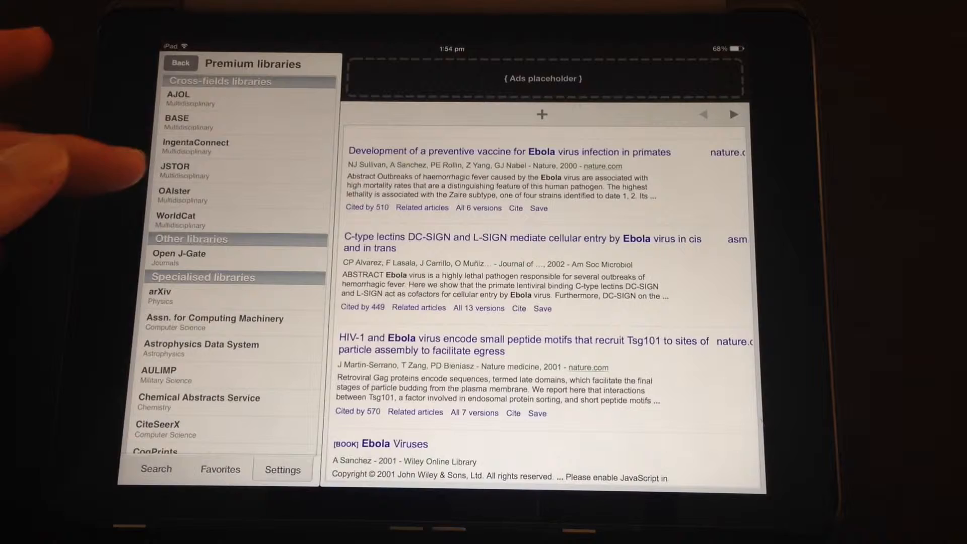
{"action": "scroll", "scroll_direction": "down", "scroll_amount": 3}
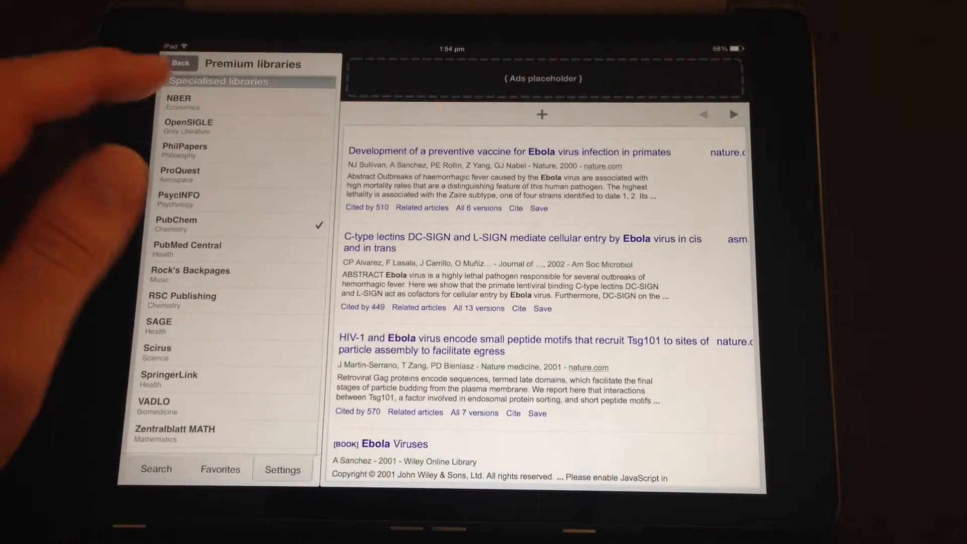
{"action": "left_click", "coordinate": [179, 200]}
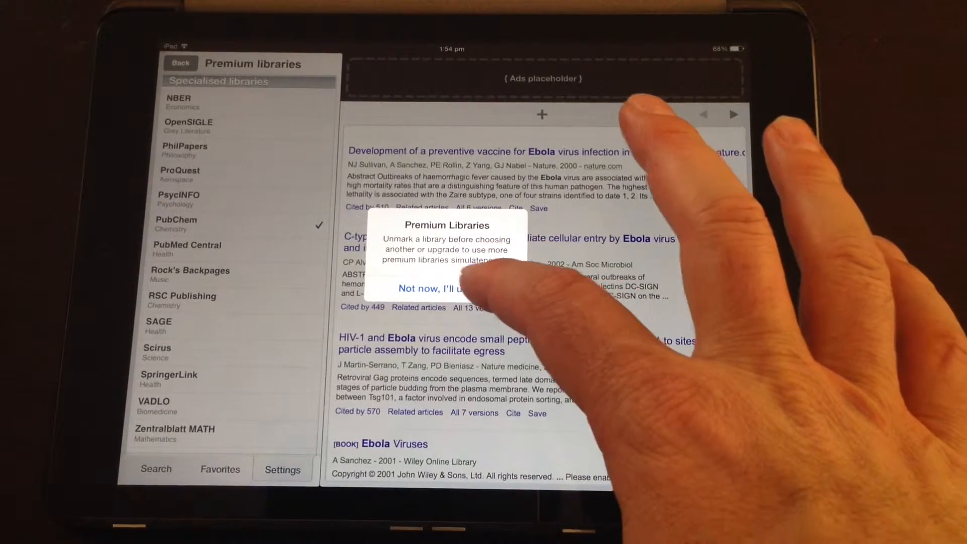
Step: Dismiss the premium library limit alert with 'Not now' and return to the search pane
{"action": "left_click", "coordinate": [432, 289]}
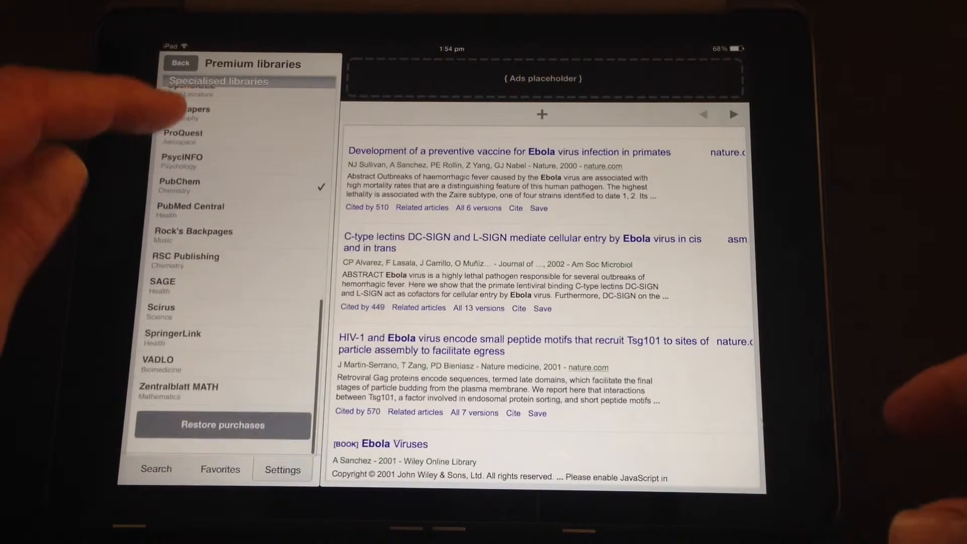
{"action": "scroll", "scroll_direction": "down", "scroll_amount": 3}
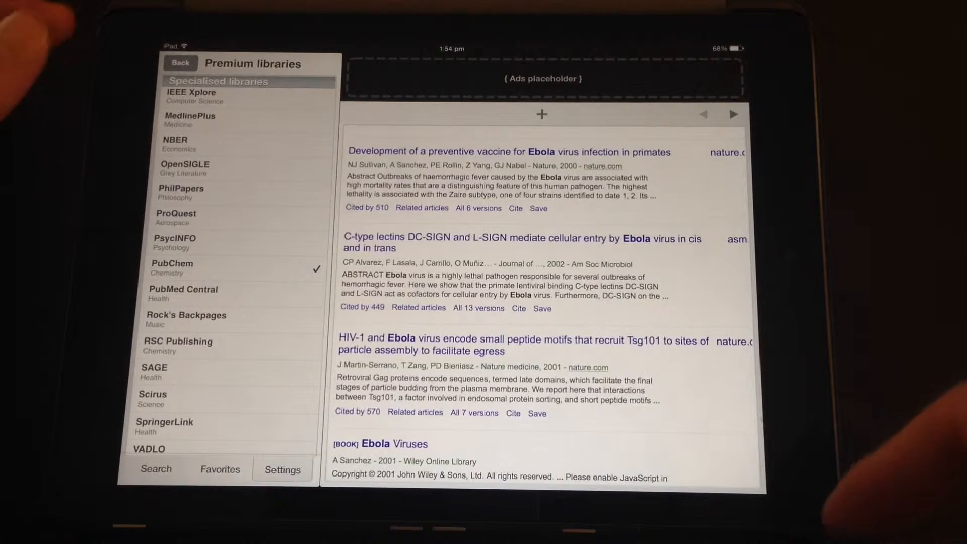
{"action": "left_click", "coordinate": [178, 63]}
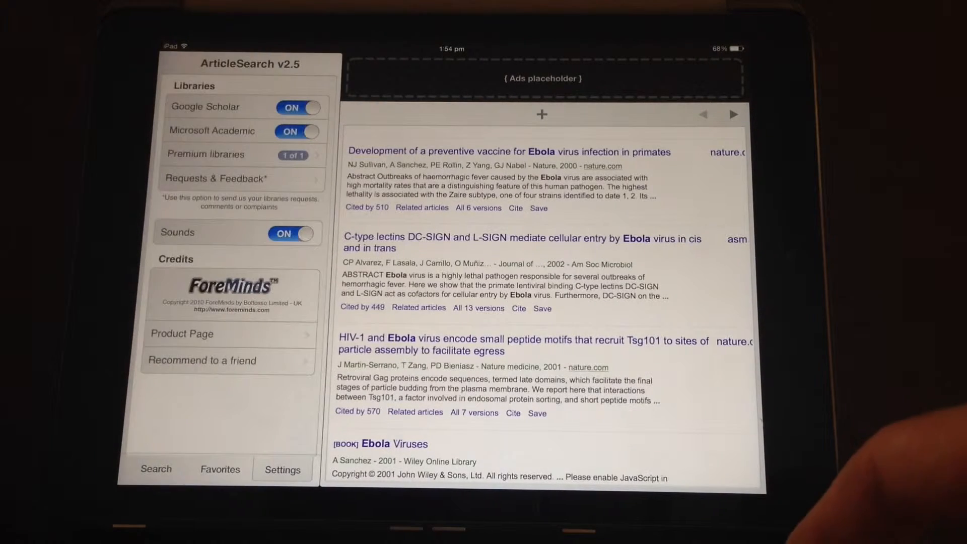
{"action": "left_click", "coordinate": [155, 469]}
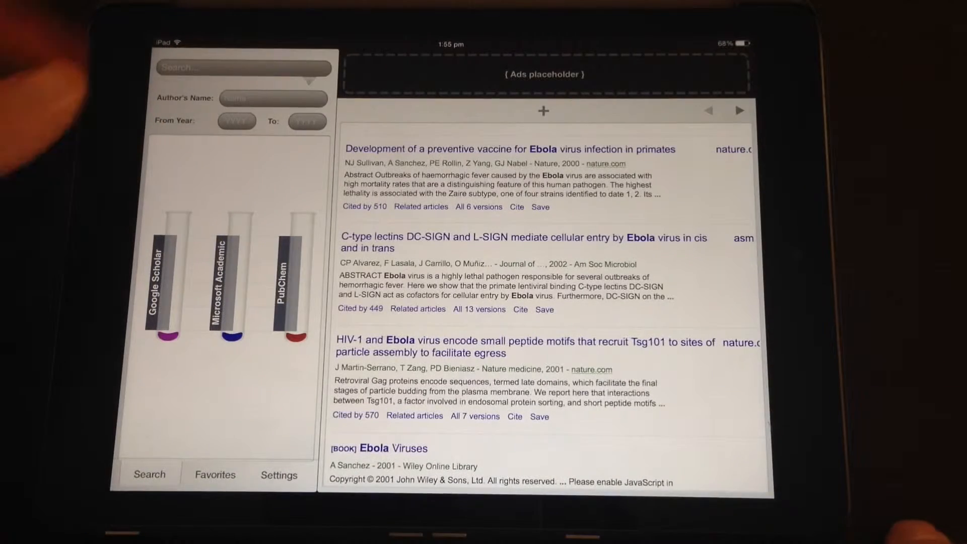
Step: Search 'research' filtered by author (46, 1, 15K hits) and view PubChem's results
{"action": "left_click", "coordinate": [240, 67]}
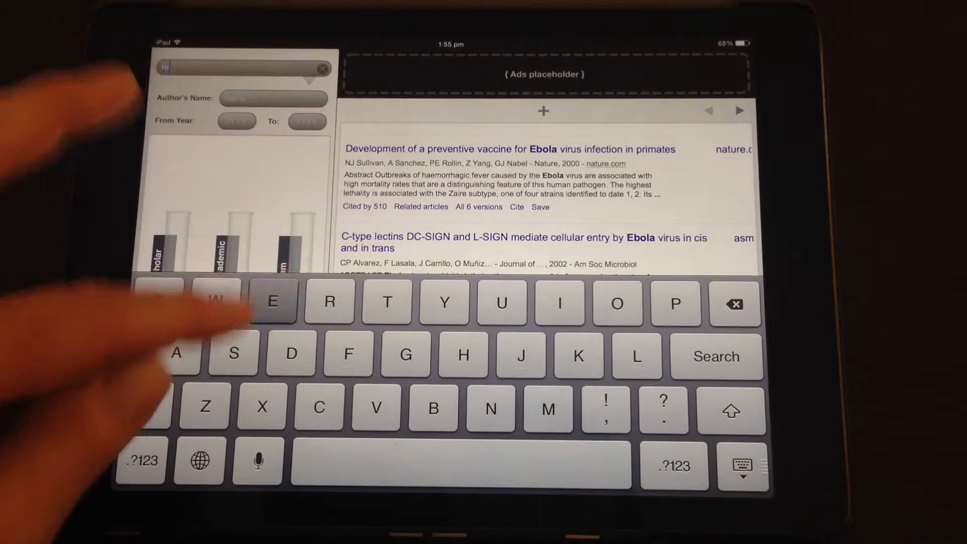
{"action": "type", "text": "research"}
{"action": "left_click", "coordinate": [274, 98]}
{"action": "type", "text": "Cergol"}
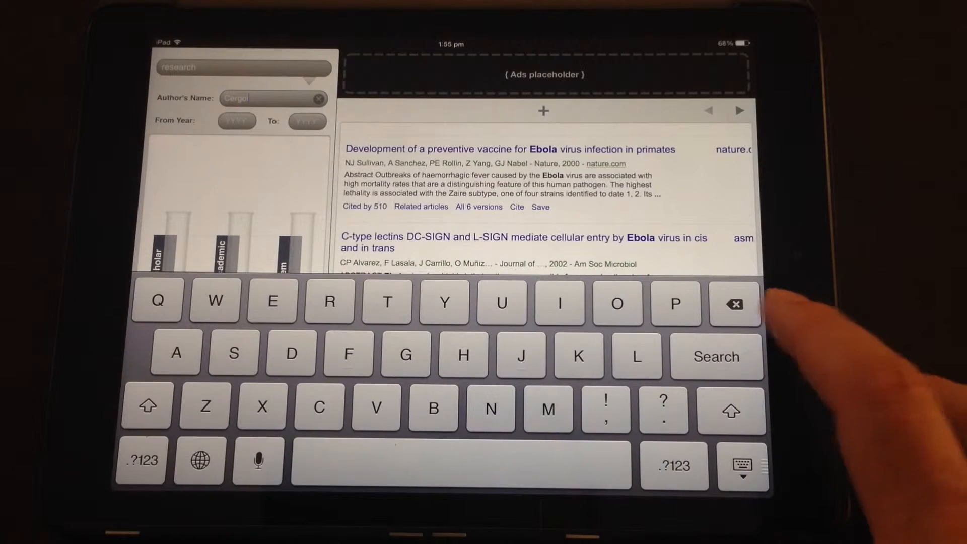
{"action": "left_click", "coordinate": [716, 357]}
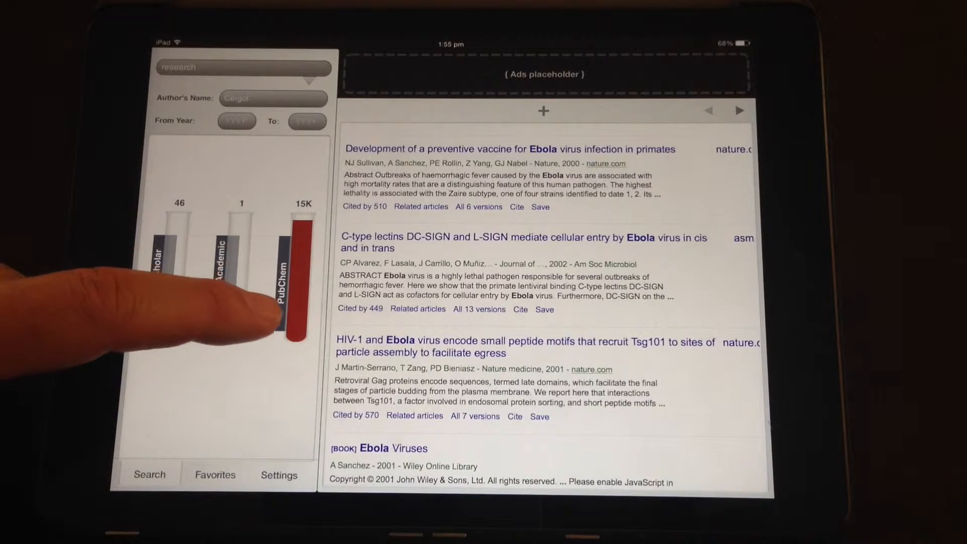
{"action": "left_click", "coordinate": [294, 290]}
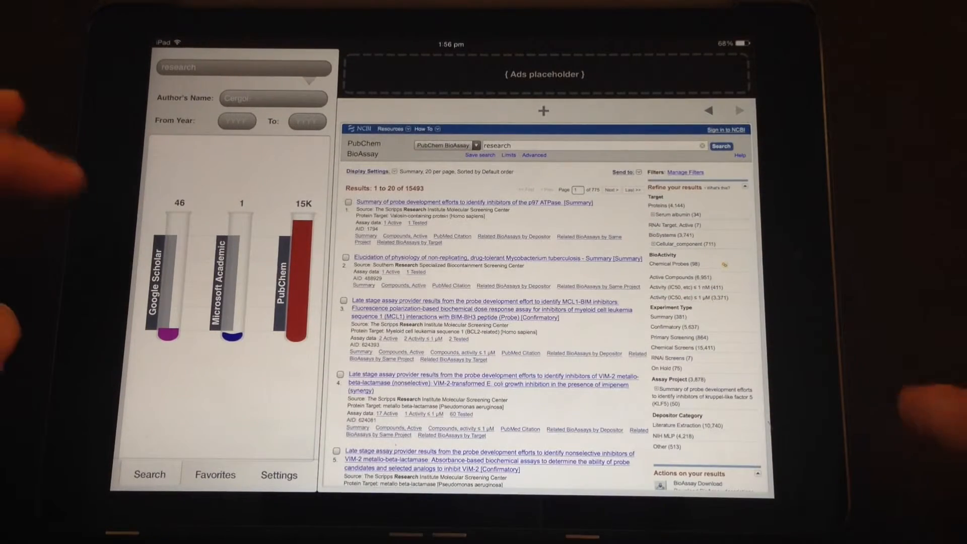
Step: Scroll through the 46 Google Scholar results to 'FORMS' and 'NTID Focus'
{"action": "left_click", "coordinate": [278, 475]}
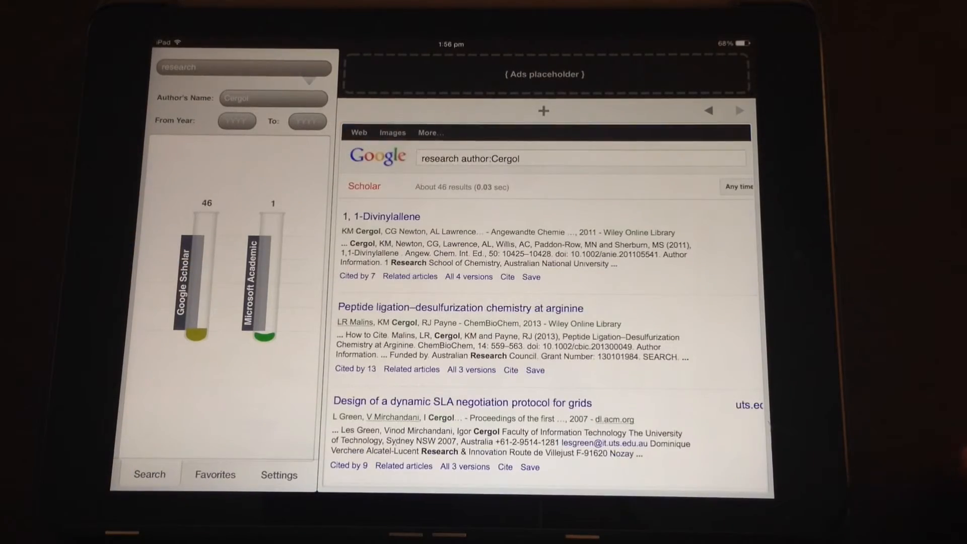
{"action": "scroll", "scroll_direction": "down", "scroll_amount": 3}
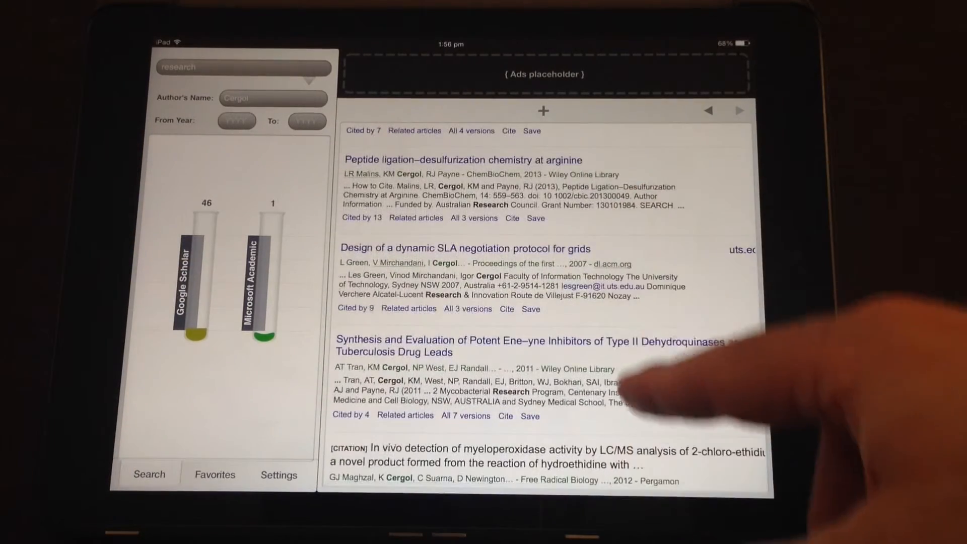
{"action": "scroll", "scroll_direction": "down", "scroll_amount": 3}
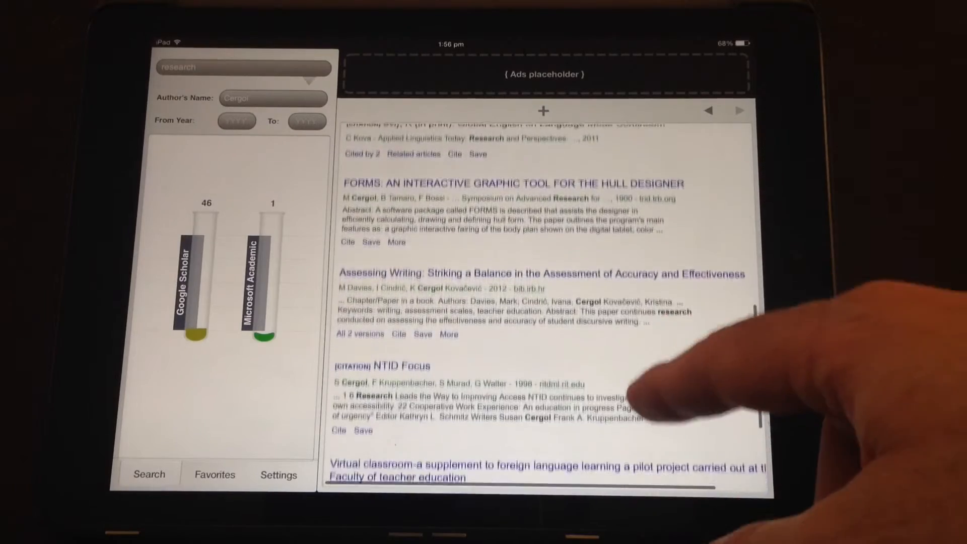